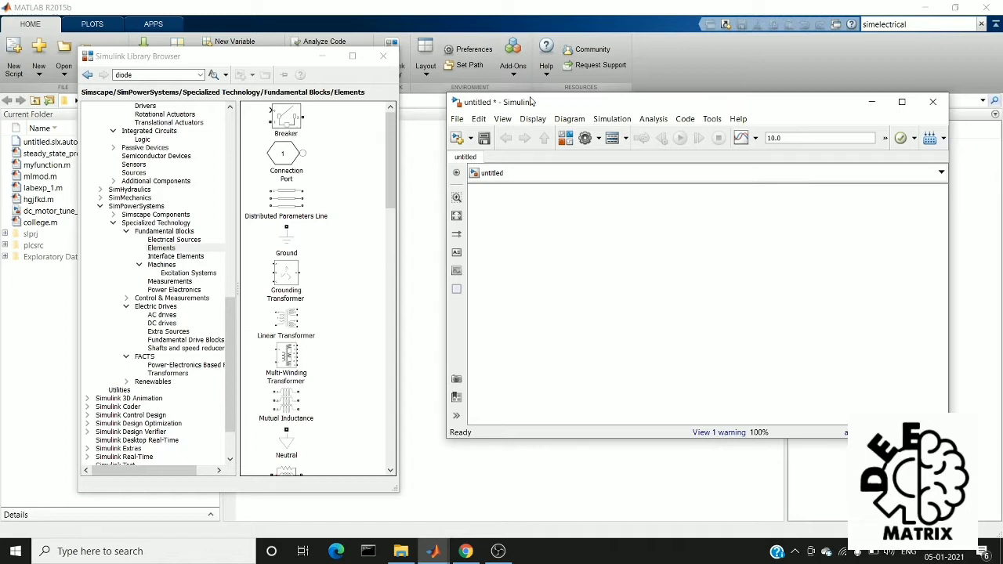
mouse_move(141, 224)
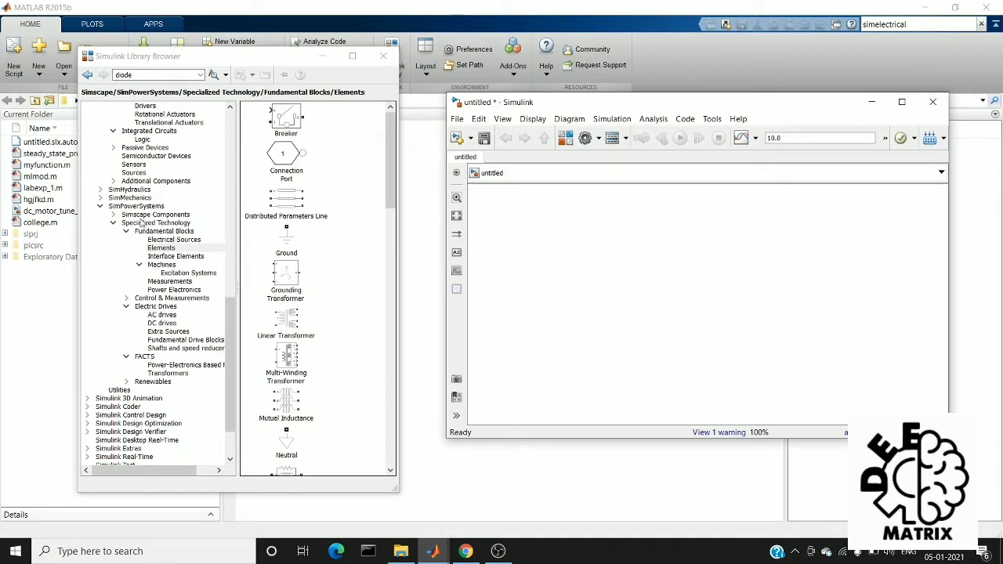
mouse_move(166, 240)
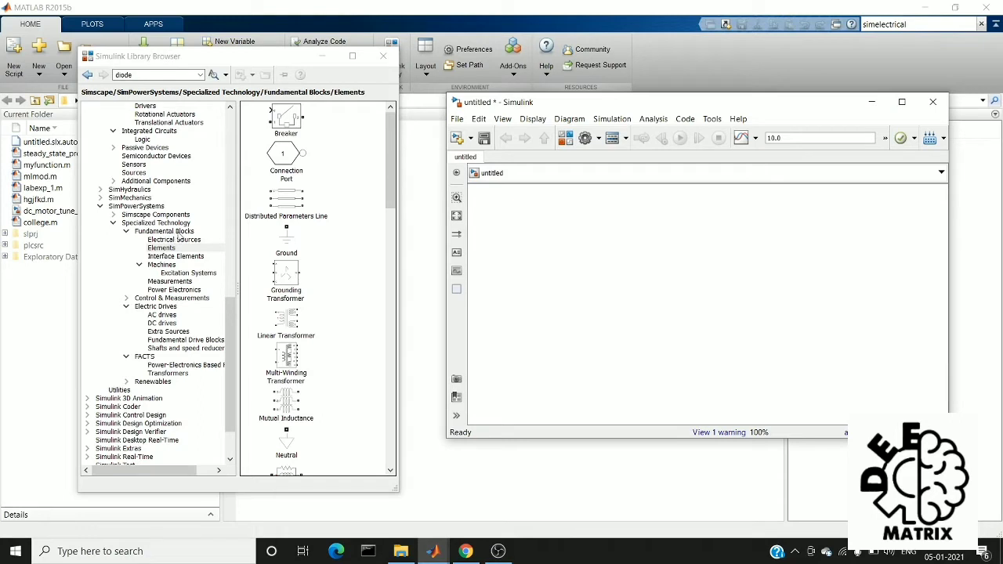
mouse_move(182, 243)
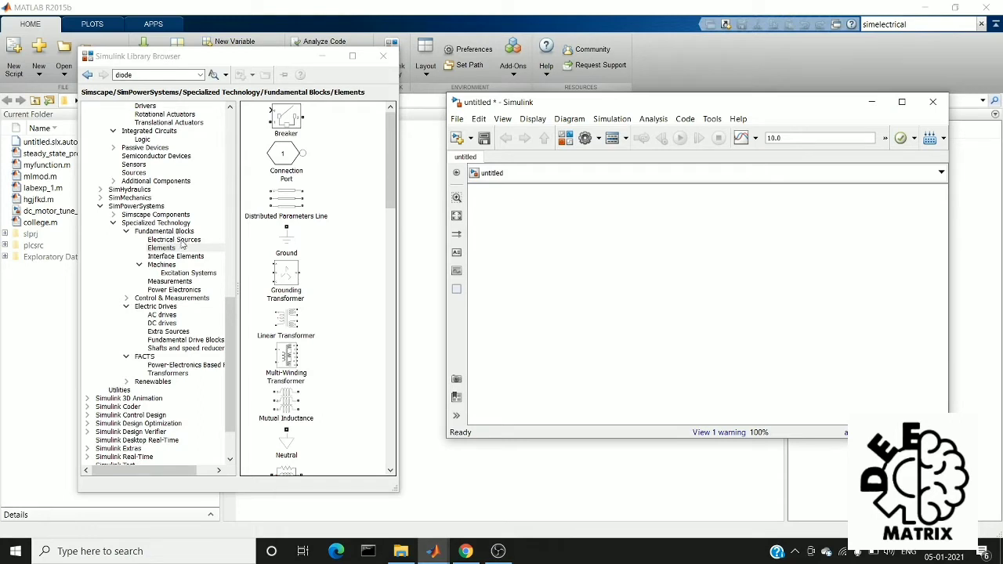
- Browse the Electrical Sources and Elements libraries and place an AC Voltage Source block
left_click(173, 239)
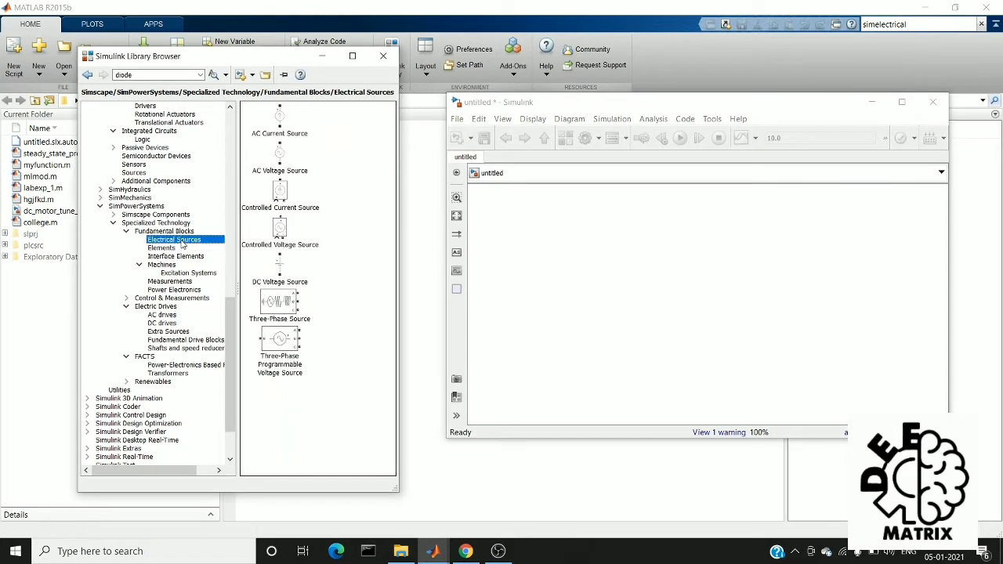
left_click(161, 247)
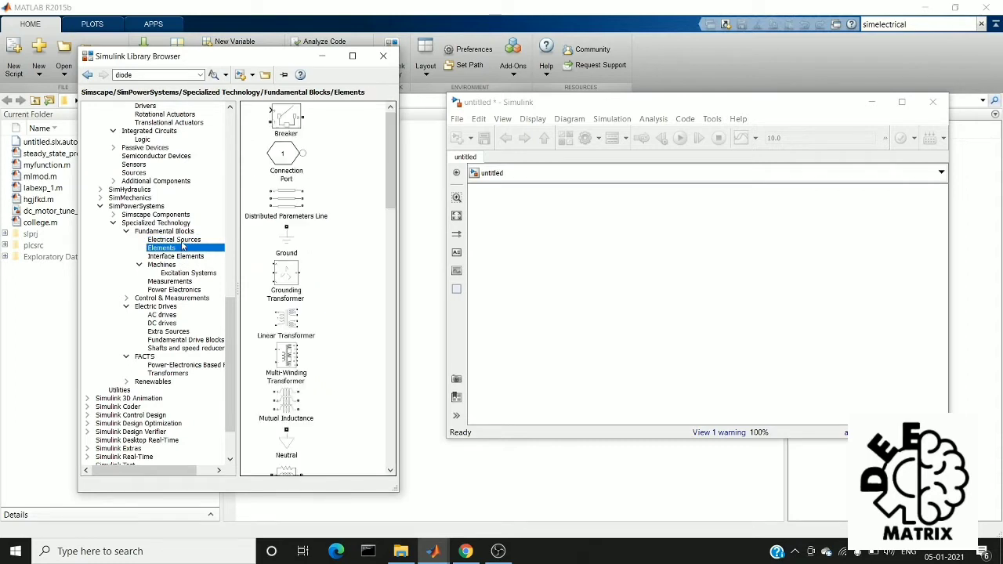
left_click(174, 240)
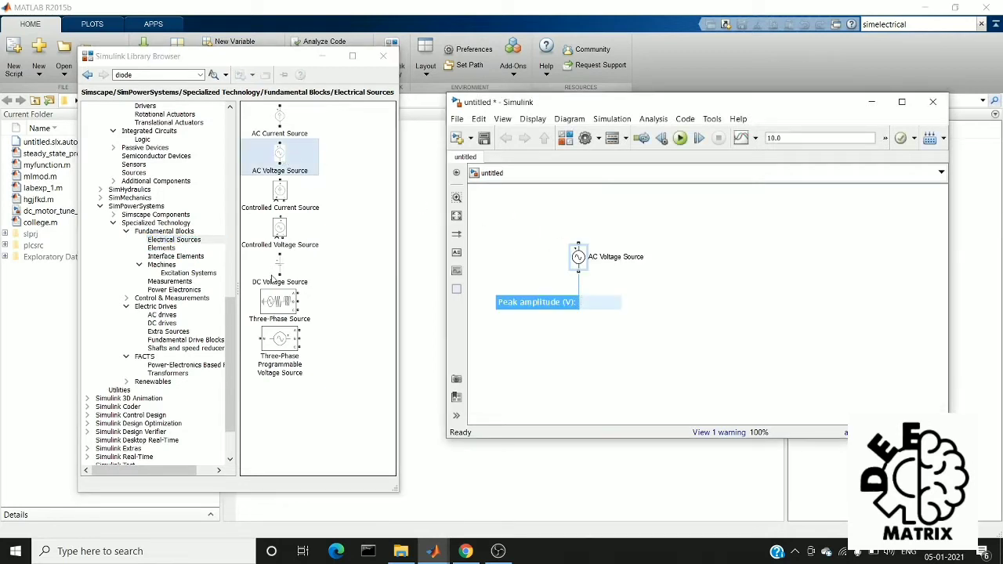
- Place a Power Electronics Diode in the model, wired to the source's upper terminal
left_click(174, 290)
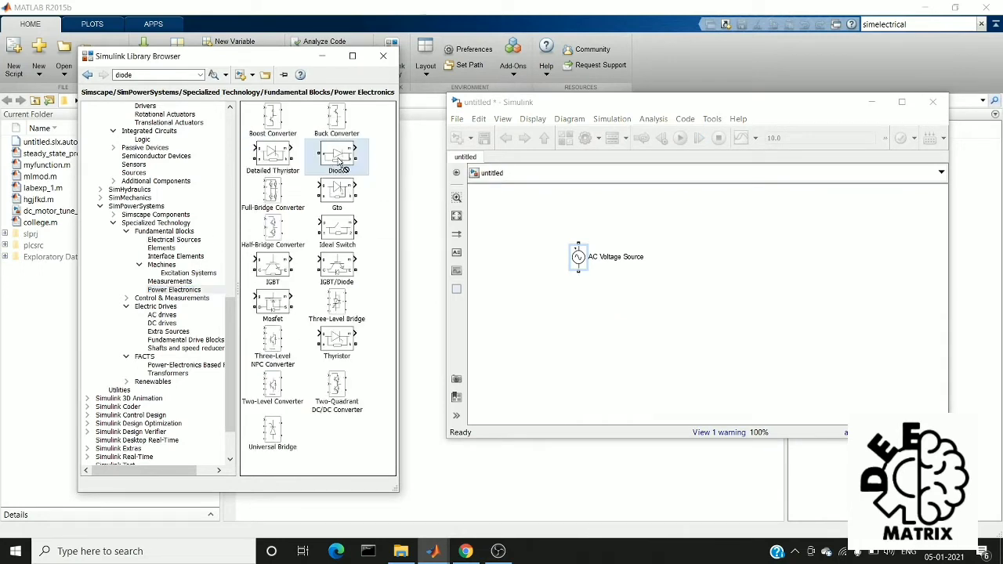
left_click_drag(337, 153, 661, 218)
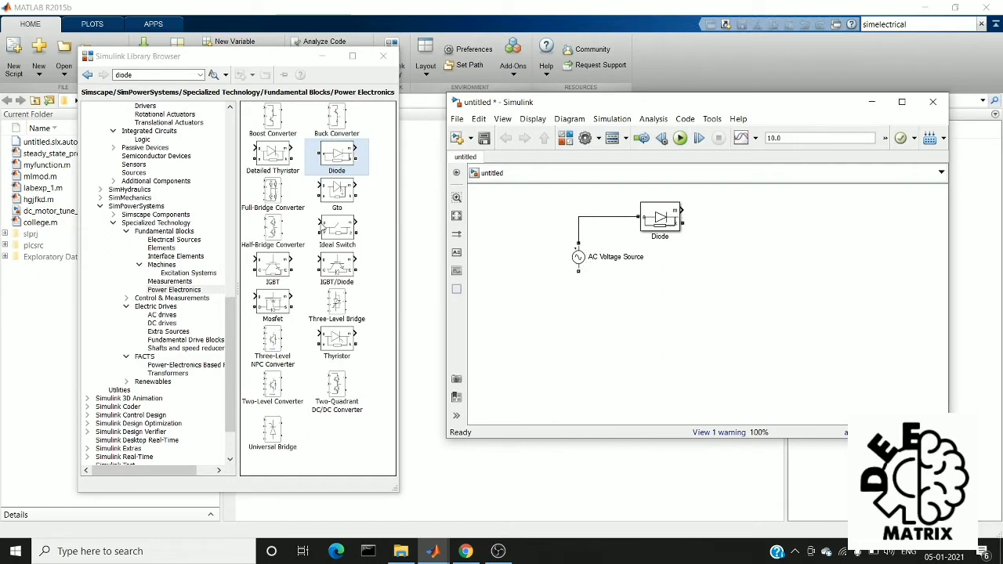
left_click(162, 257)
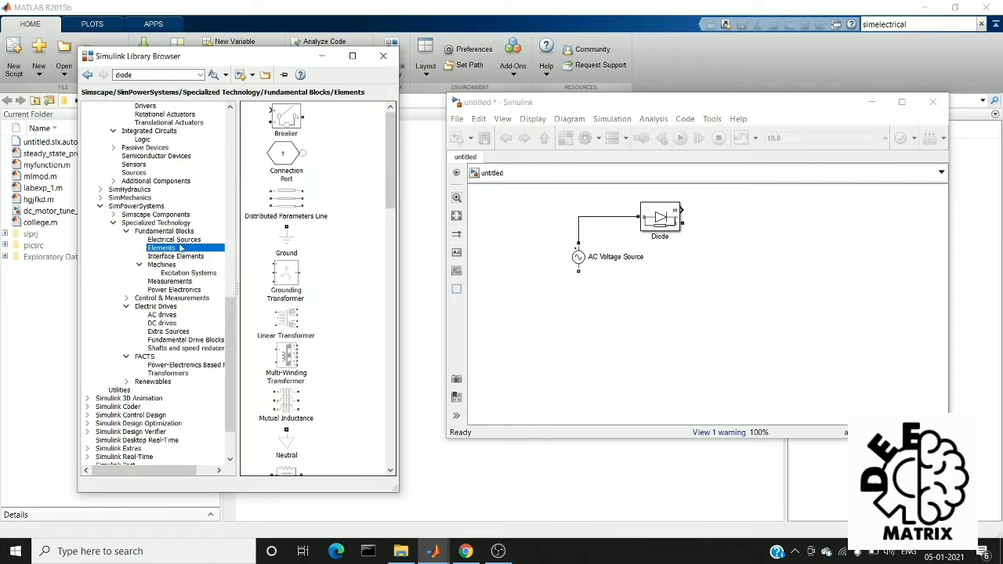
scroll("down", 3)
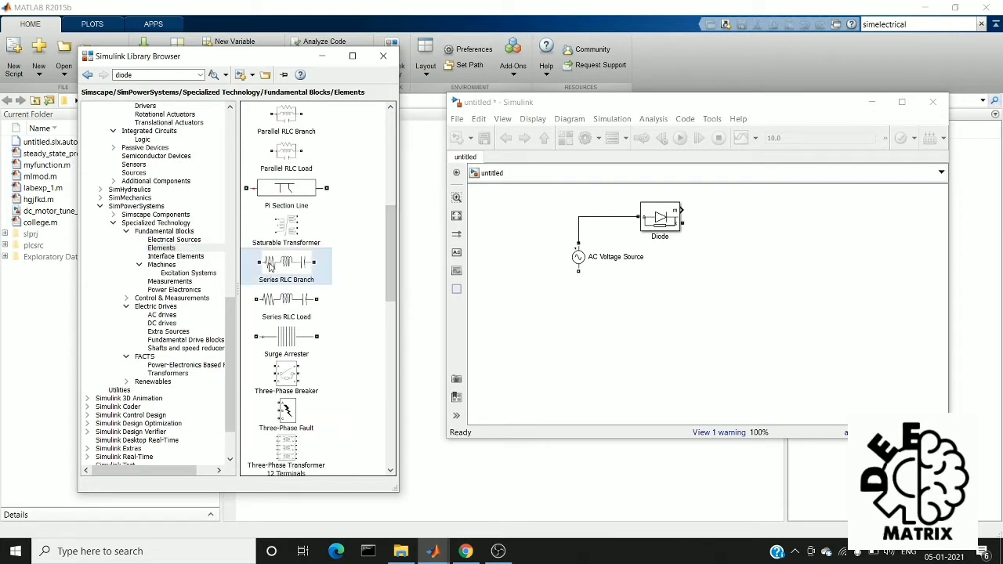
- Add a Series RLC Branch and set its branch type to R only
left_click_drag(286, 265, 569, 345)
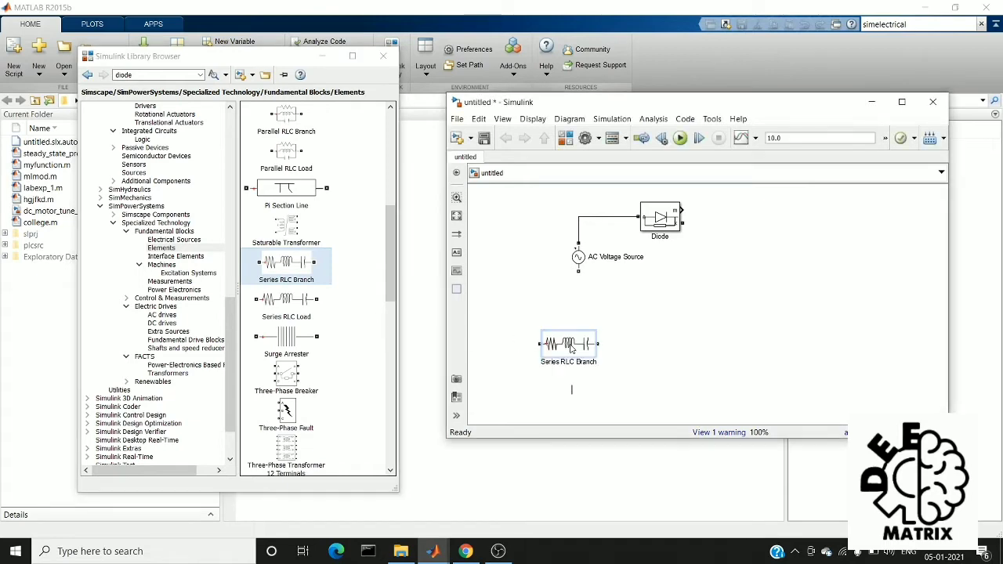
double_click(568, 345)
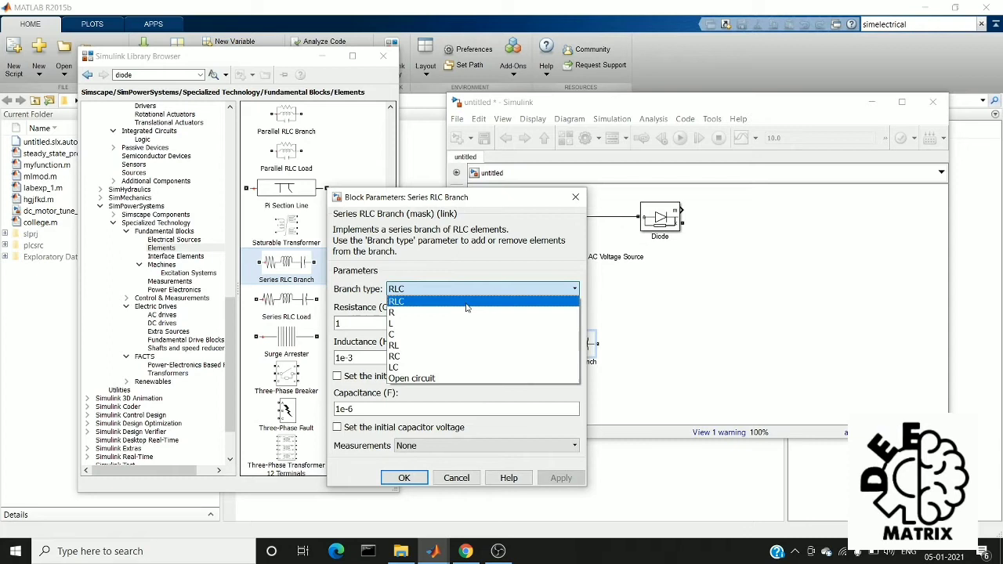
left_click(395, 313)
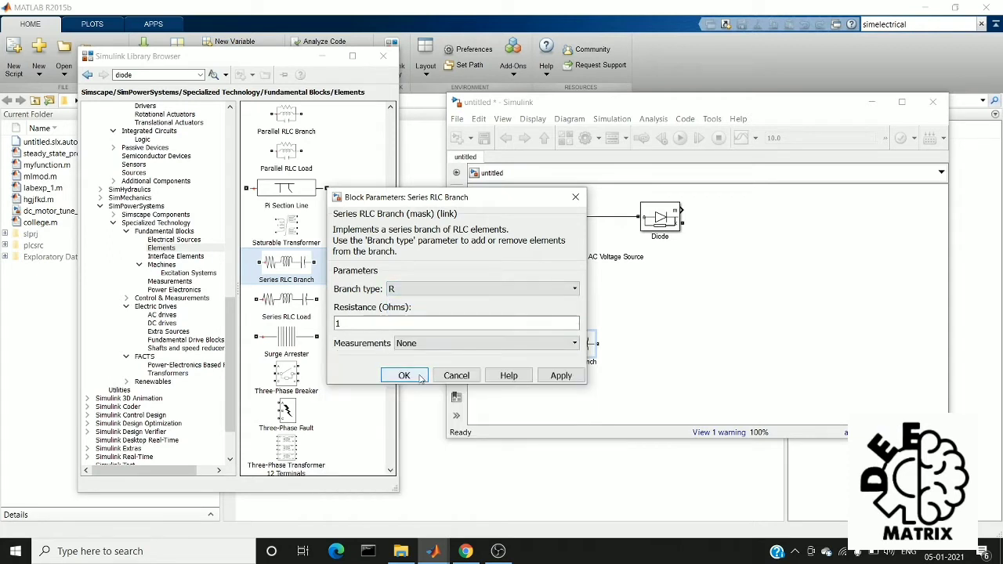
left_click(403, 375)
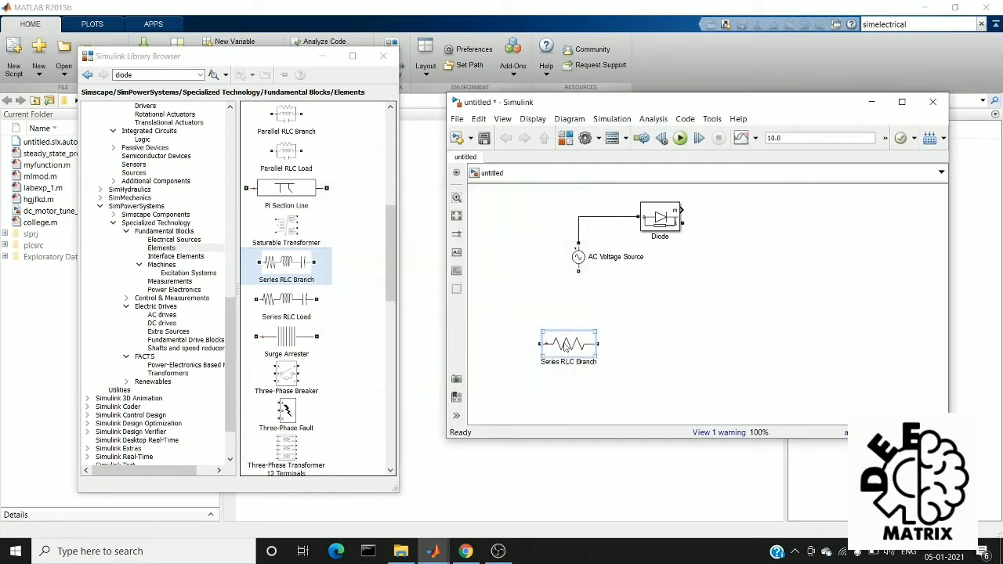
- Stand the resistor branch upright right of the diode and wire it to the diode output
left_click_drag(568, 345, 768, 251)
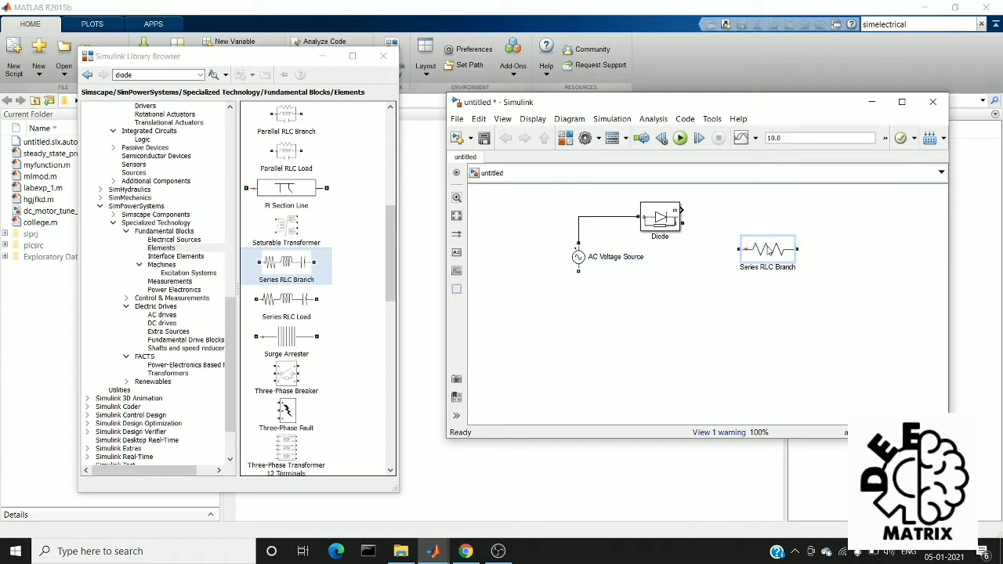
left_click(768, 249)
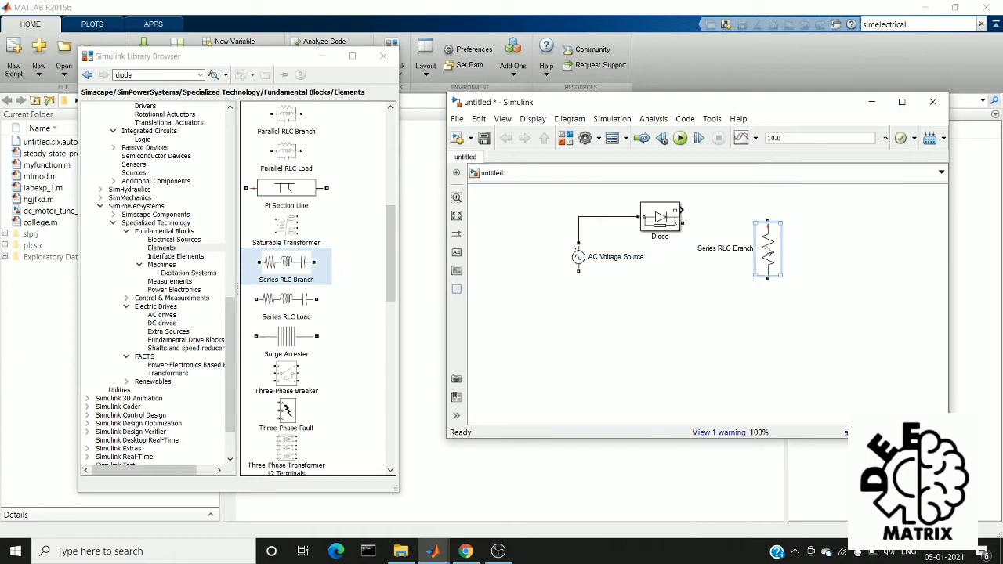
left_click_drag(768, 249, 730, 253)
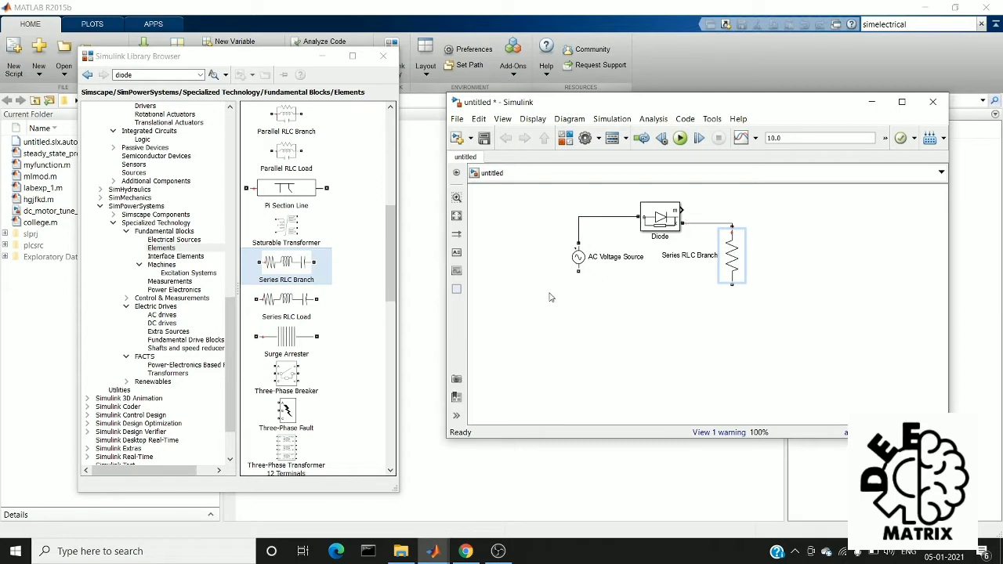
- Wire the resistor bottom back to the source, add Ground to the return wire, and insert Voltage Measurement
left_click_drag(578, 267, 636, 308)
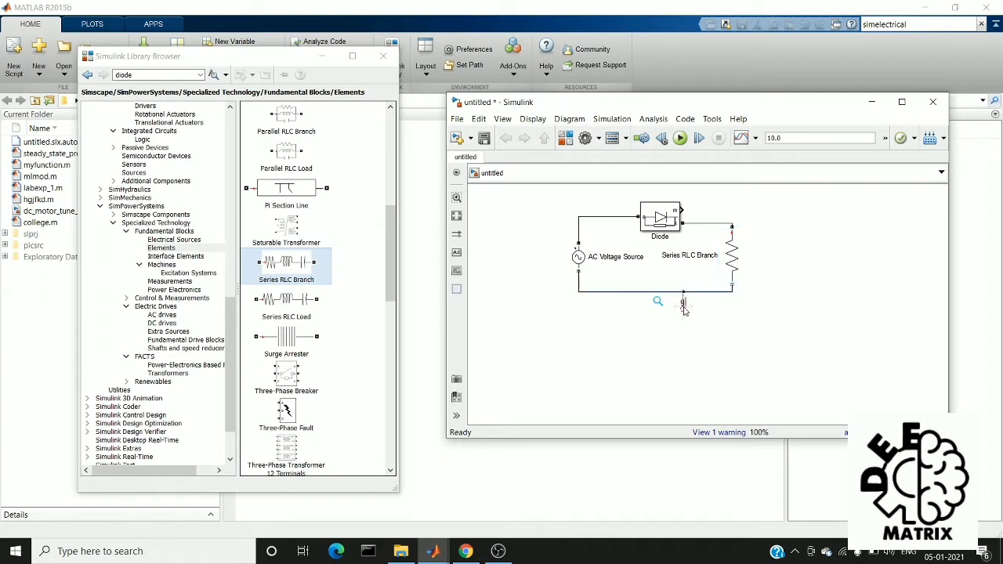
type("ground")
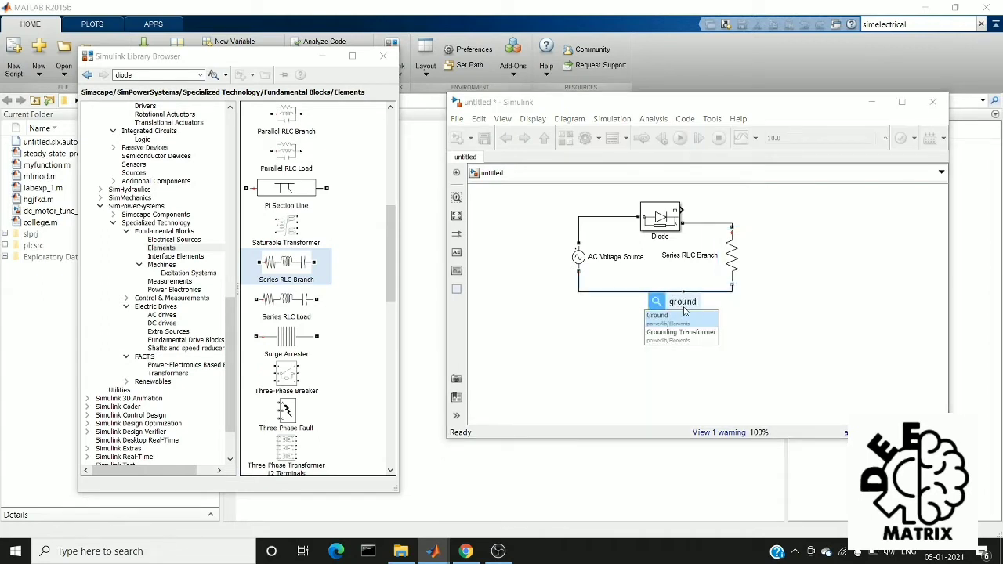
left_click(657, 315)
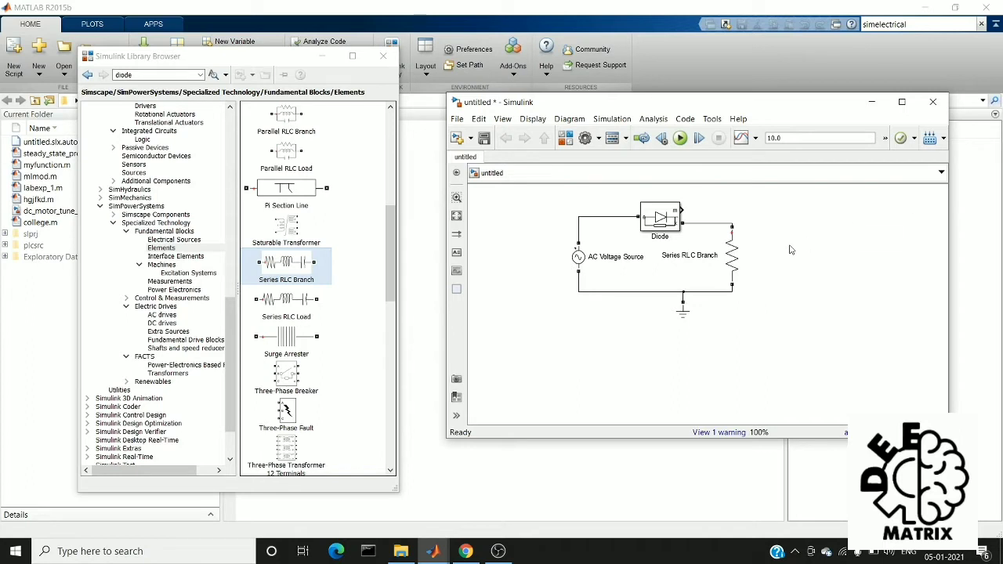
type("volta")
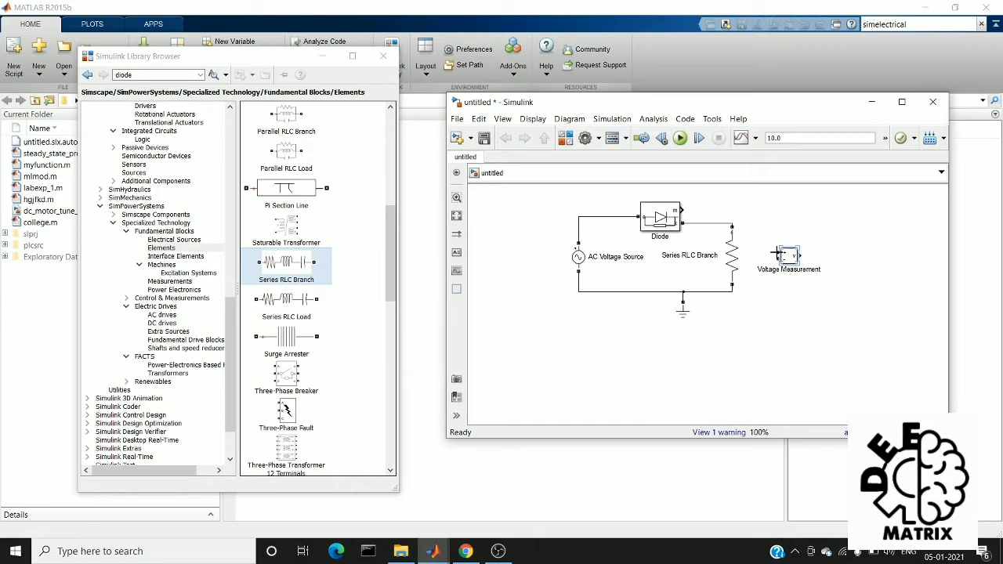
- Wire Voltage Measurement + and - across the resistor and place a Scope at its output
left_click_drag(737, 228, 776, 253)
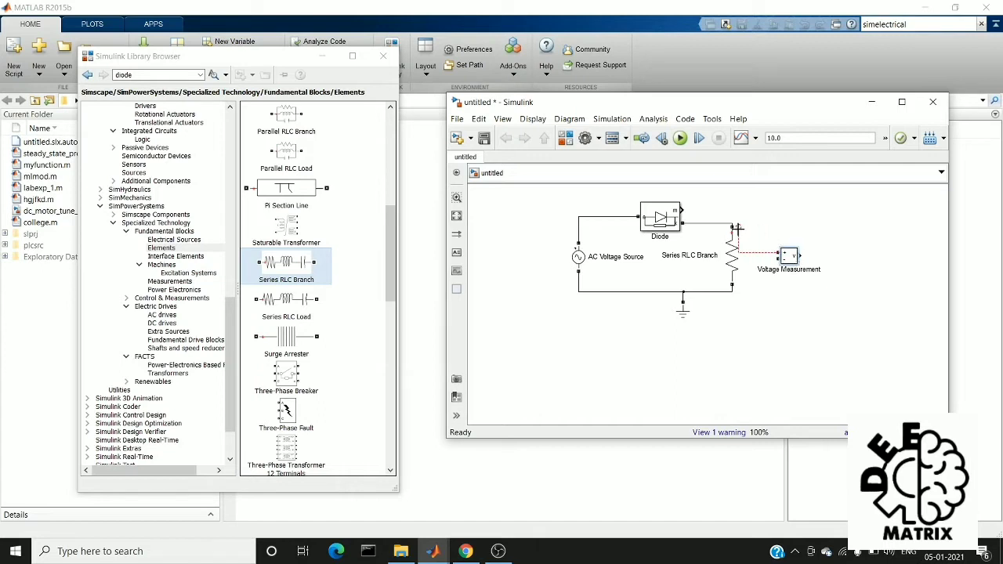
left_click(731, 251)
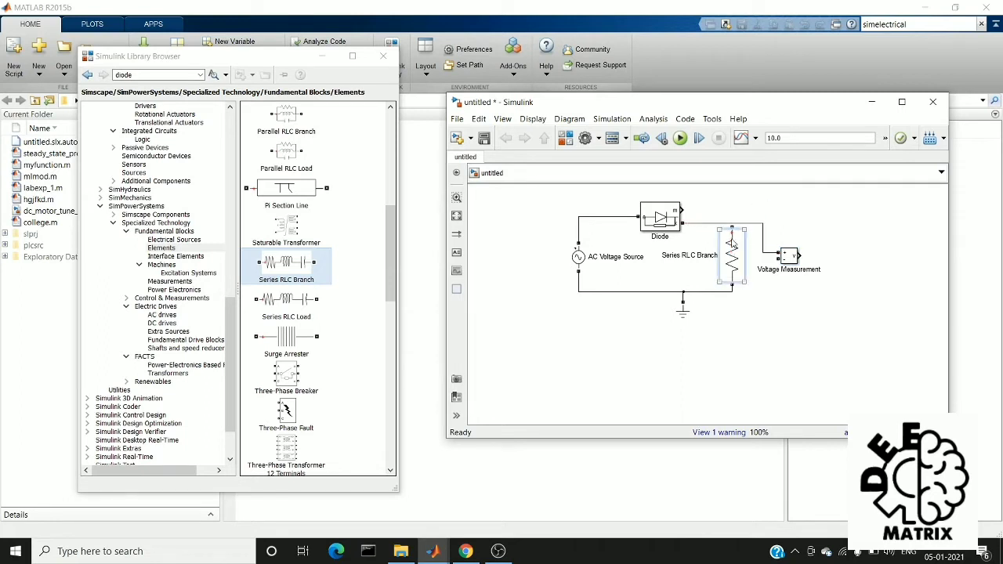
left_click(731, 254)
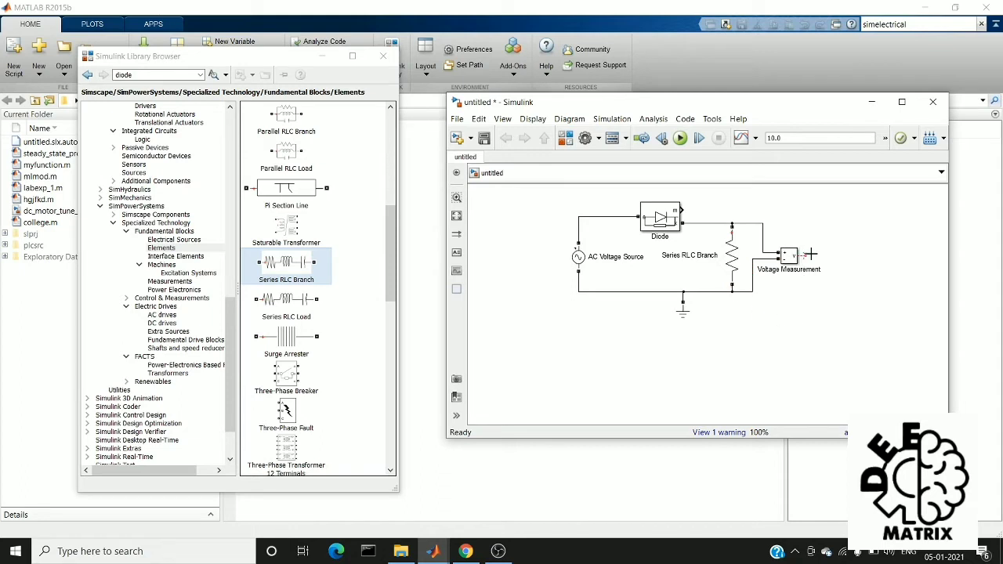
left_click_drag(804, 256, 858, 258)
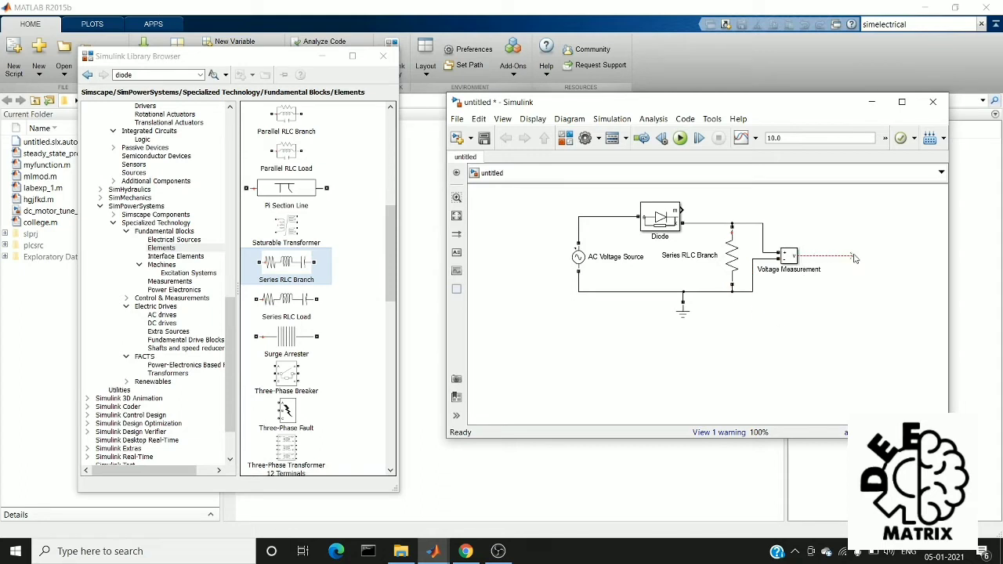
type("scope")
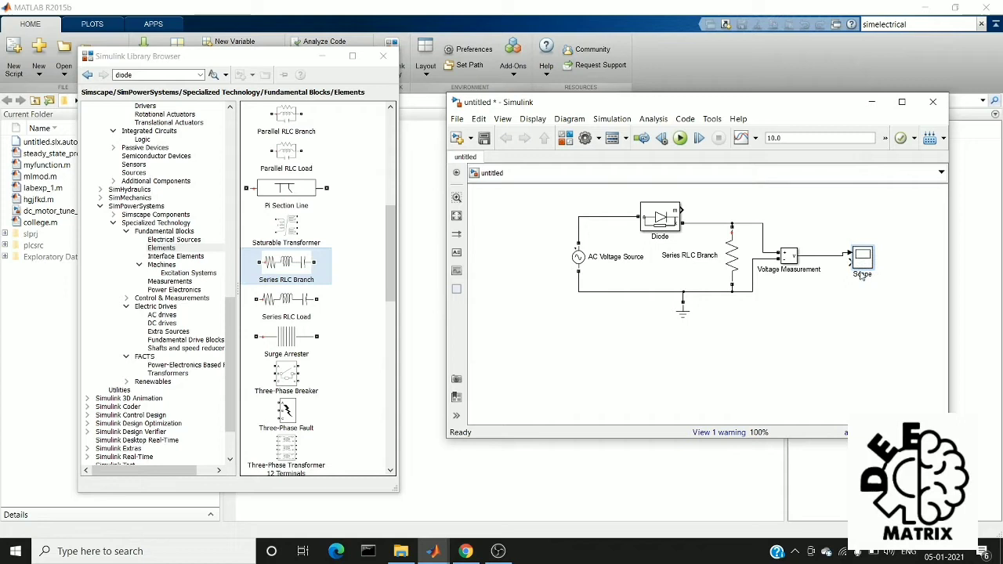
- Connect the resistor measurement output to the Scope and wire a second Voltage Measurement
left_click_drag(862, 258, 888, 262)
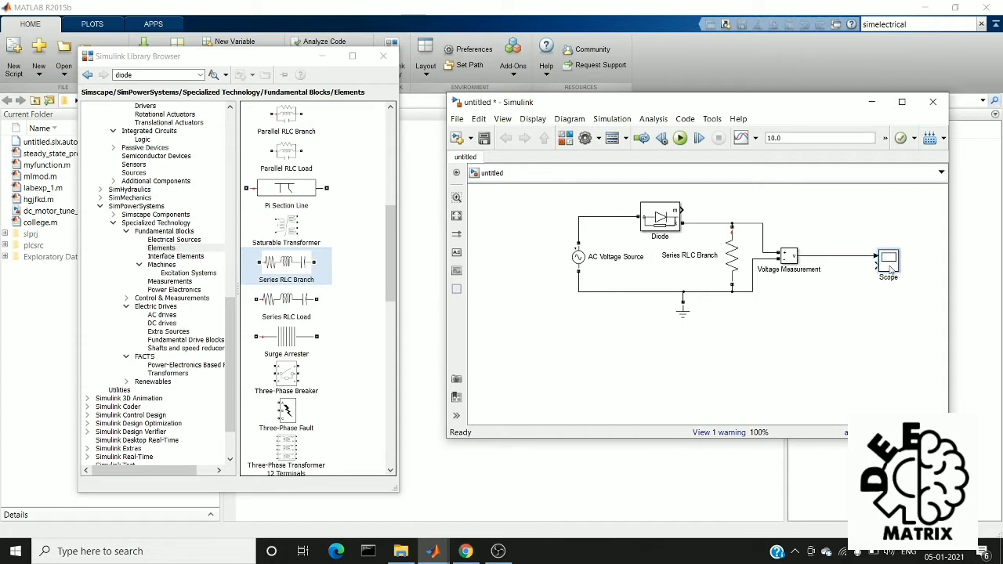
left_click(789, 256)
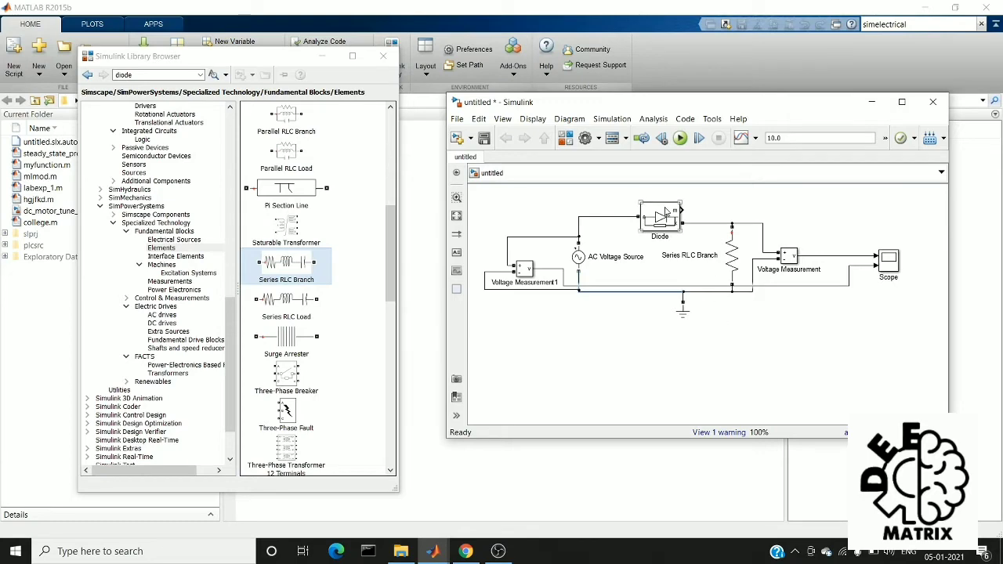
- Check the Diode settings without changes, then give the AC Voltage Source a 10 V peak amplitude
double_click(660, 214)
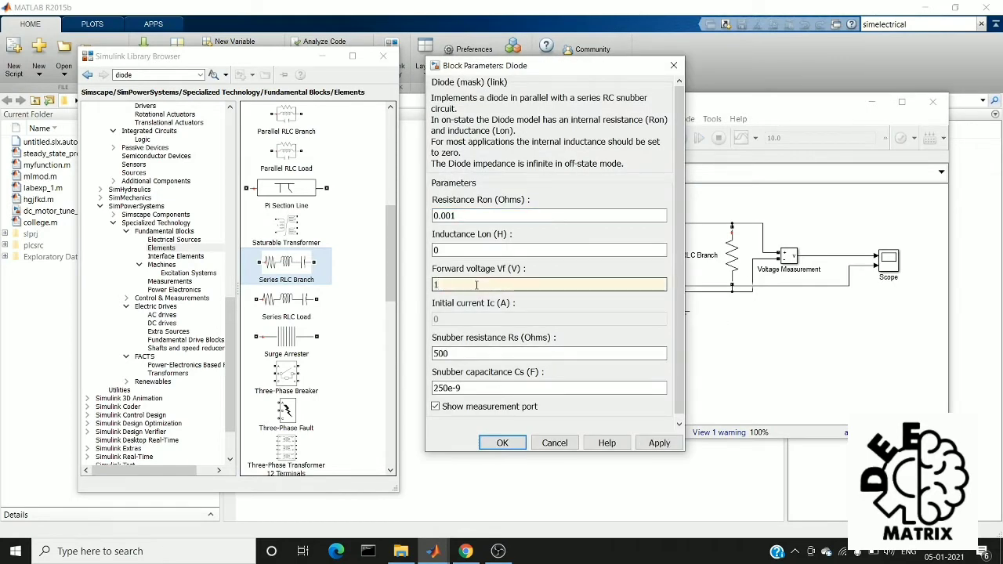
left_click(502, 443)
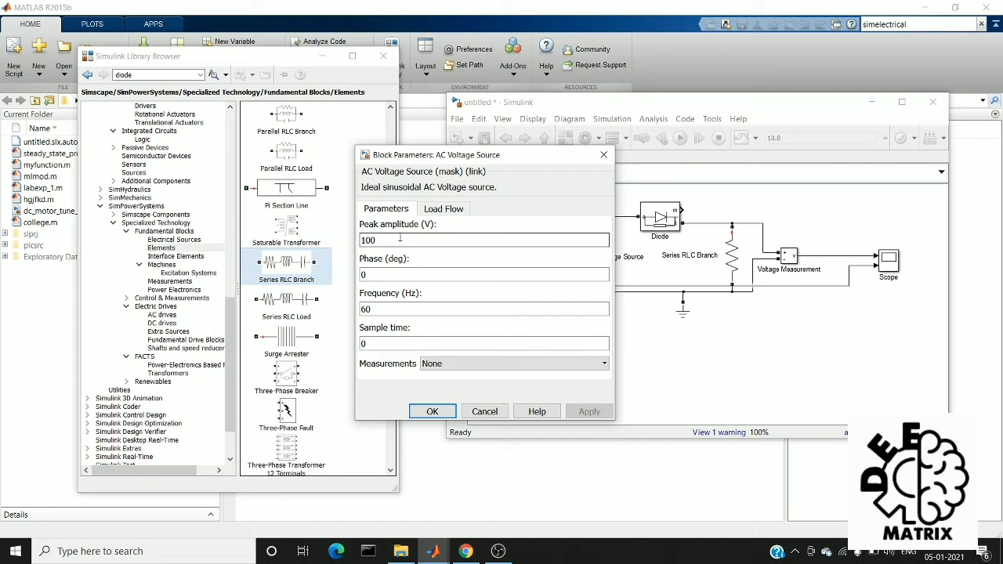
type("10")
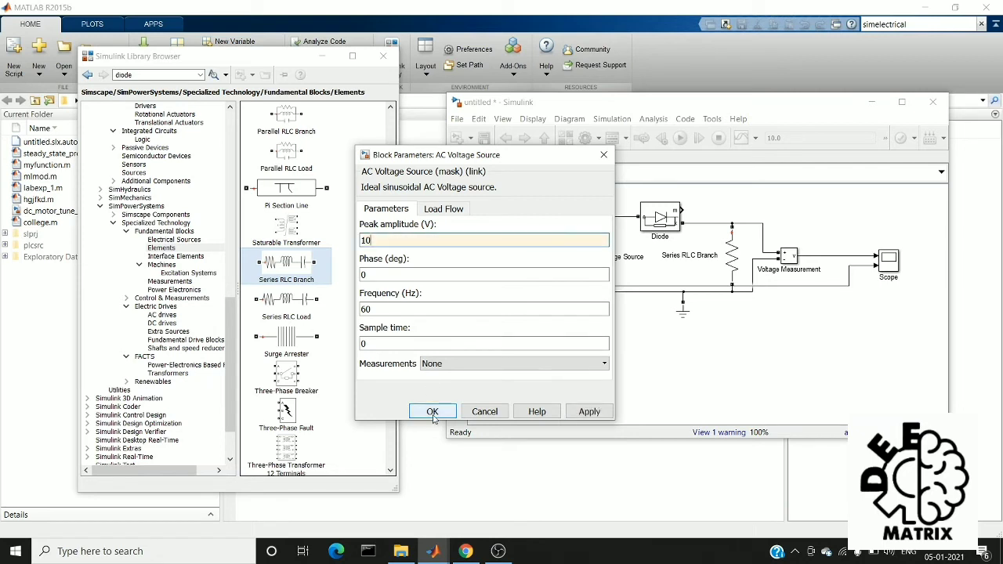
left_click(432, 411)
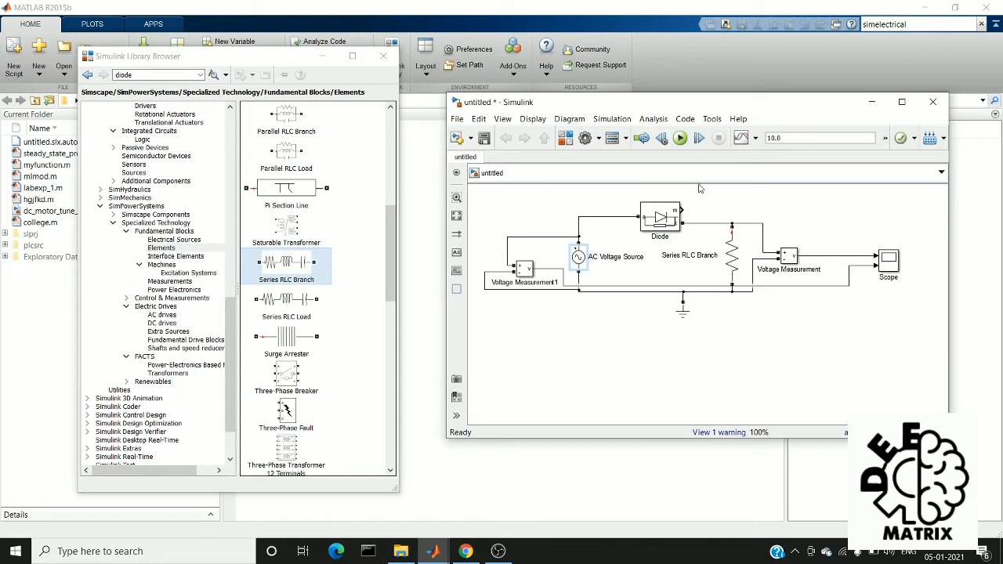
- Run the simulation and dismiss the missing-powergui error report
left_click(680, 138)
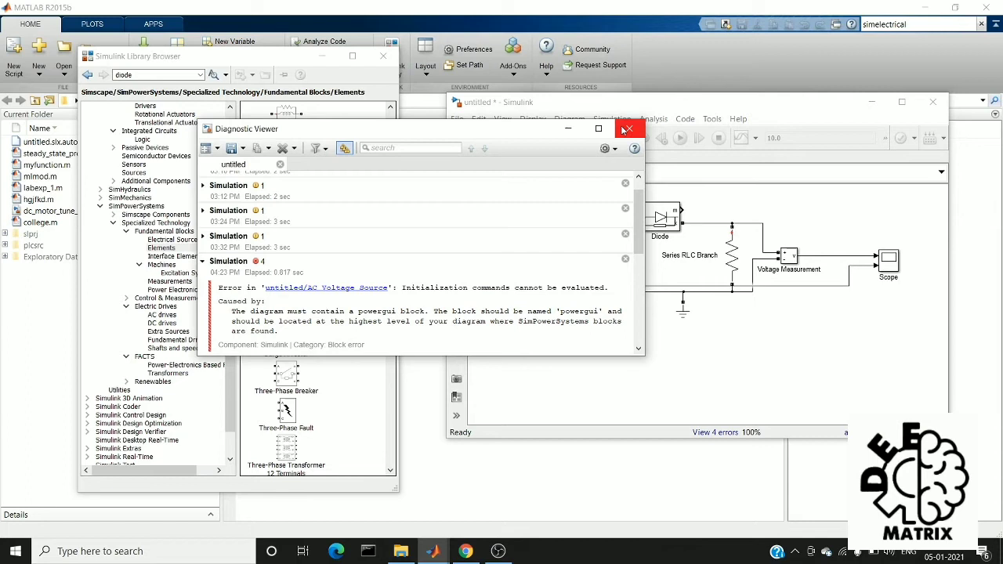
left_click(630, 128)
type("gui")
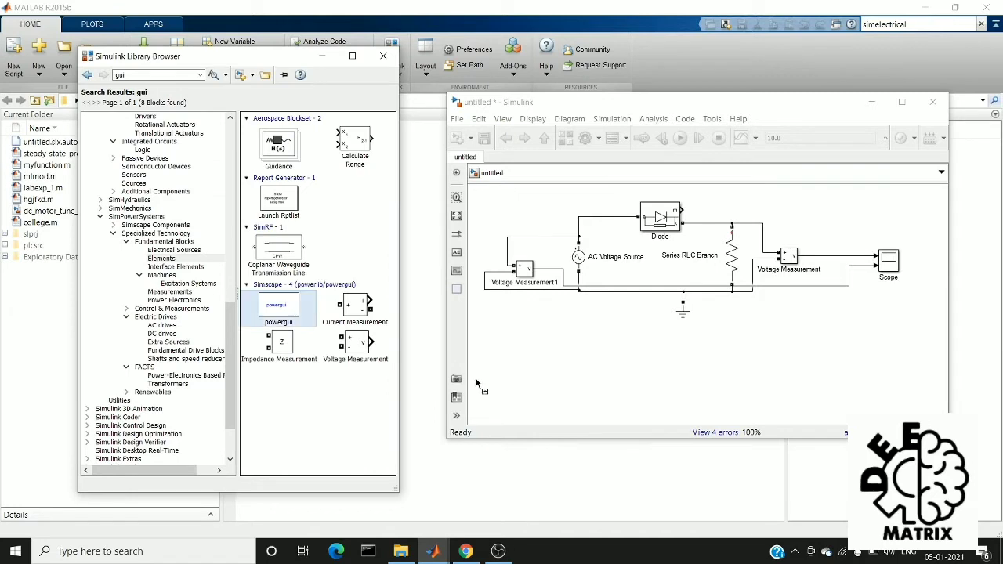
- Place powergui below the circuit and set it to Discrete with 50e-6 s sample time
left_click_drag(278, 304, 580, 347)
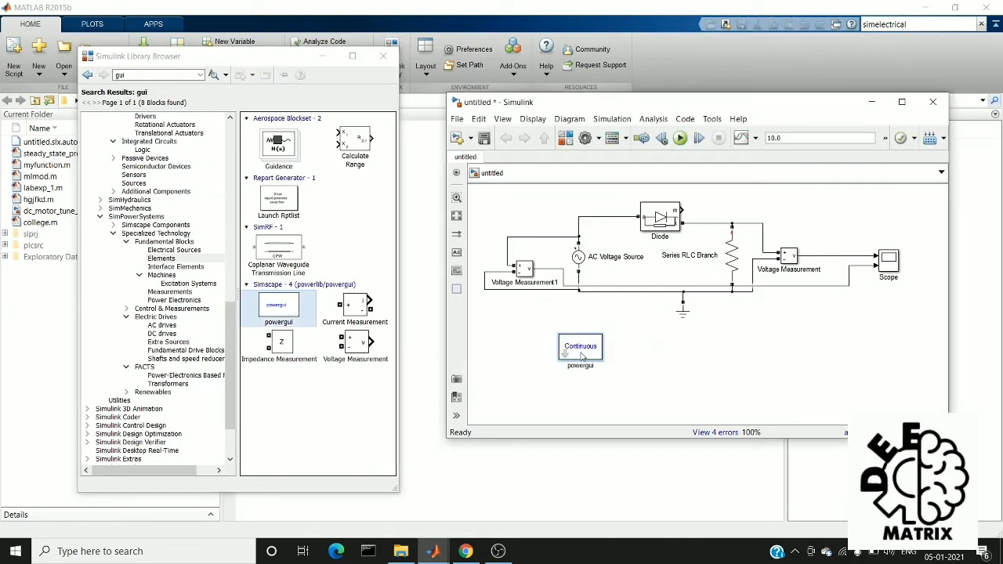
double_click(580, 346)
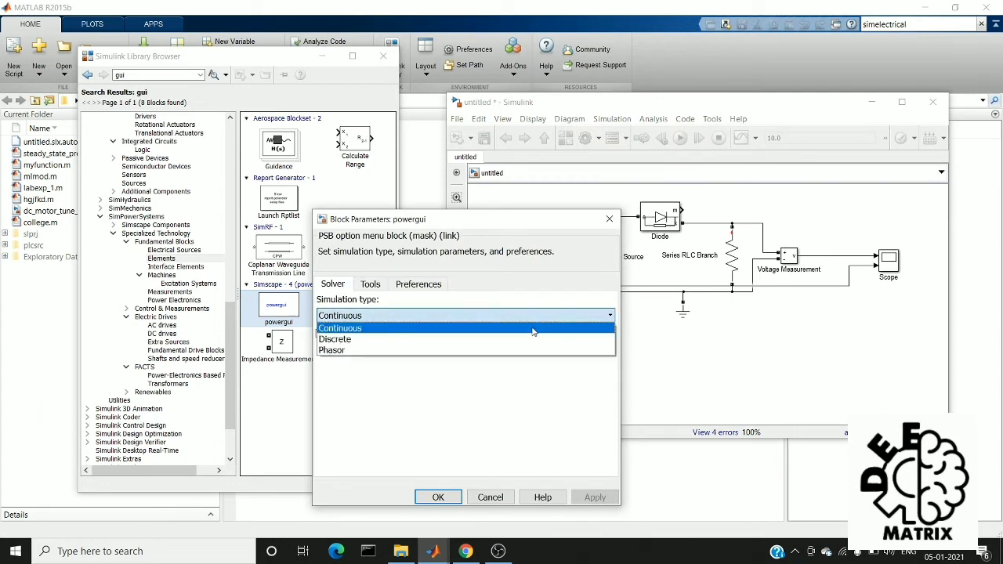
left_click(335, 338)
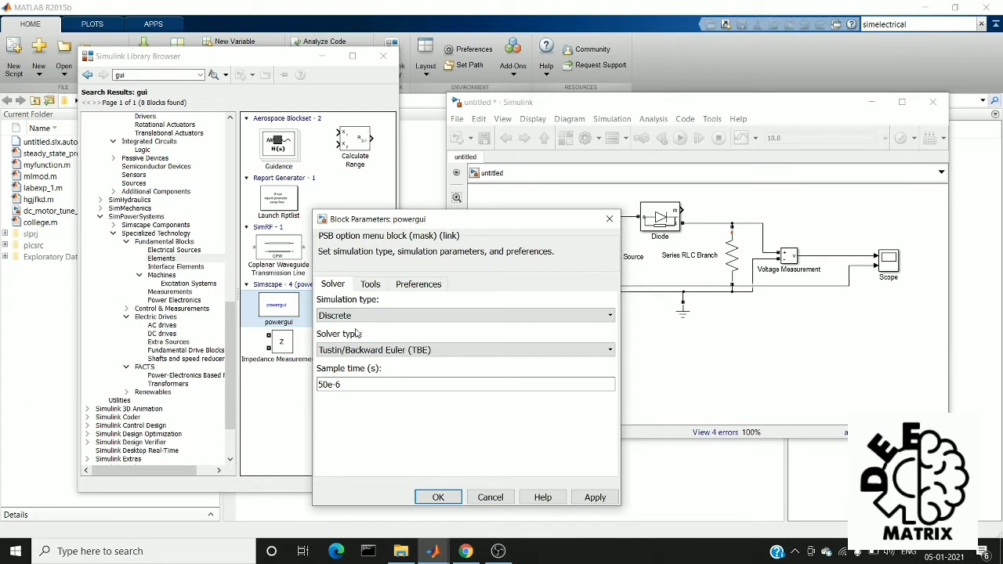
mouse_move(383, 343)
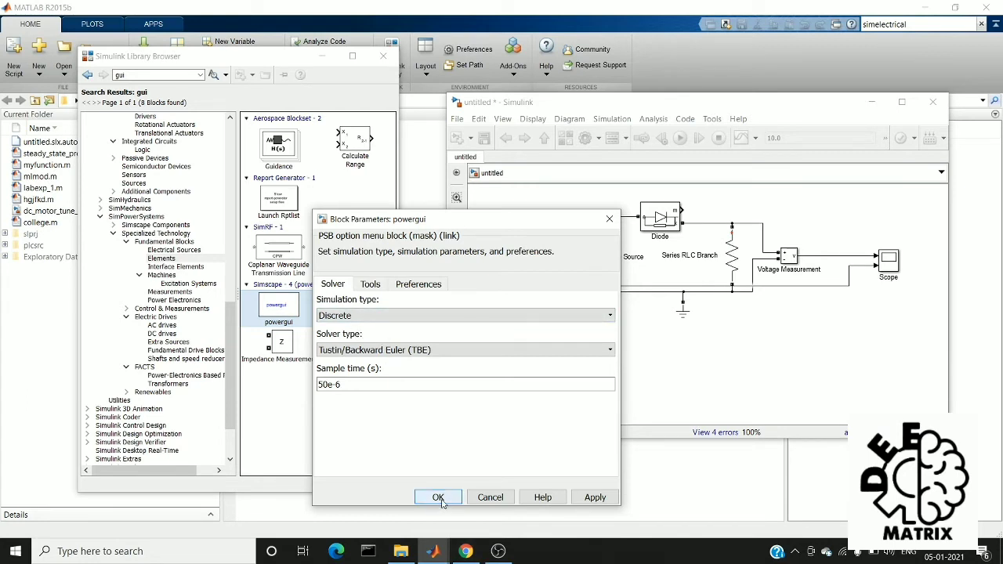
left_click(438, 497)
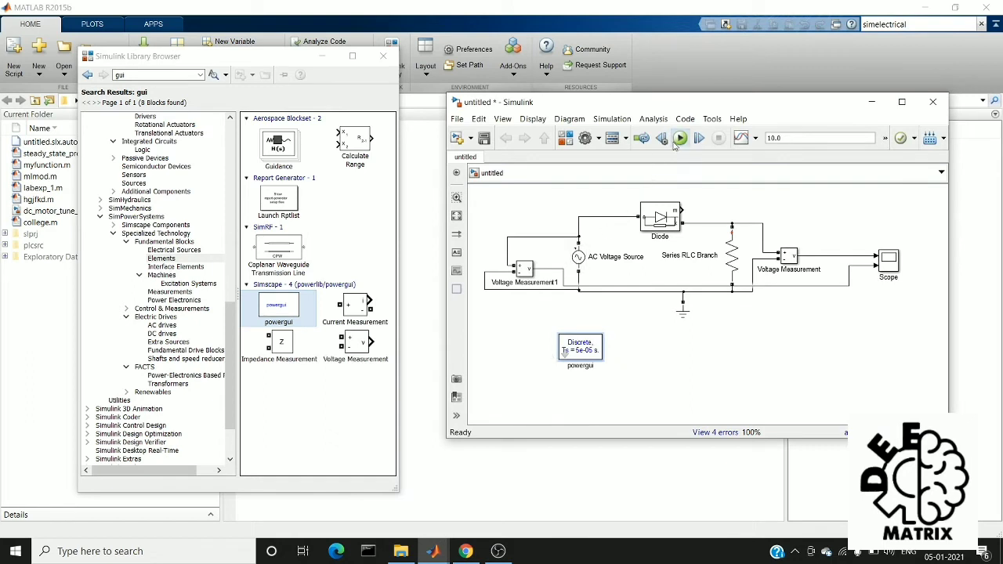
- Run the 10 s simulation, view the dense Scope waveform, and close the Scope
left_click(681, 138)
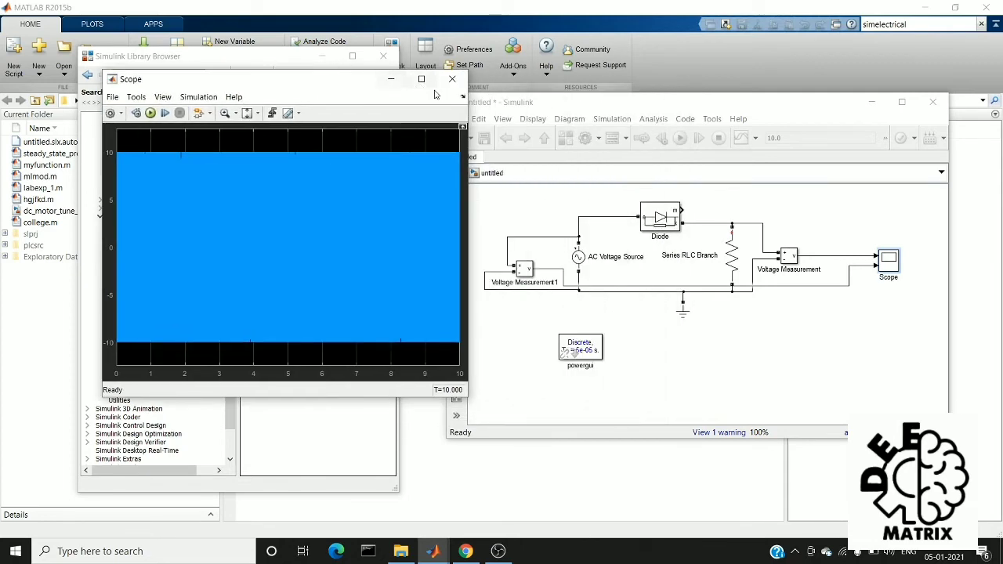
left_click(452, 80)
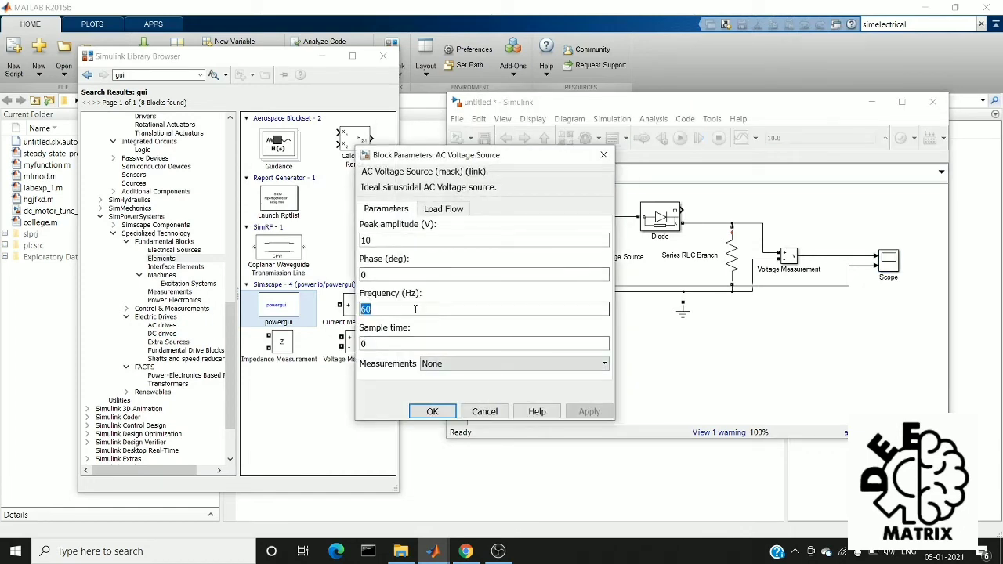
- Set the AC voltage source frequency to 1 Hz and rerun the simulation
type("1")
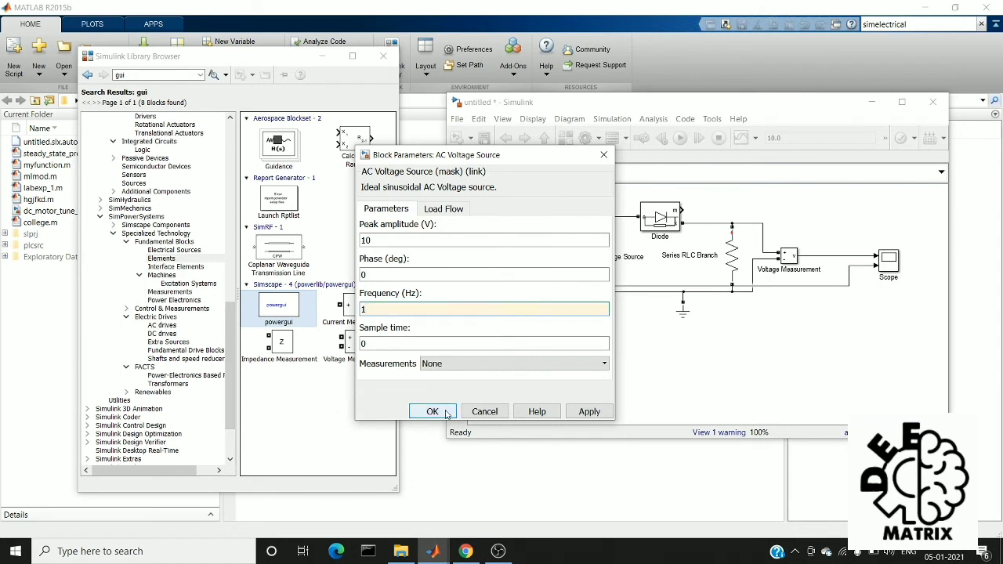
left_click(432, 412)
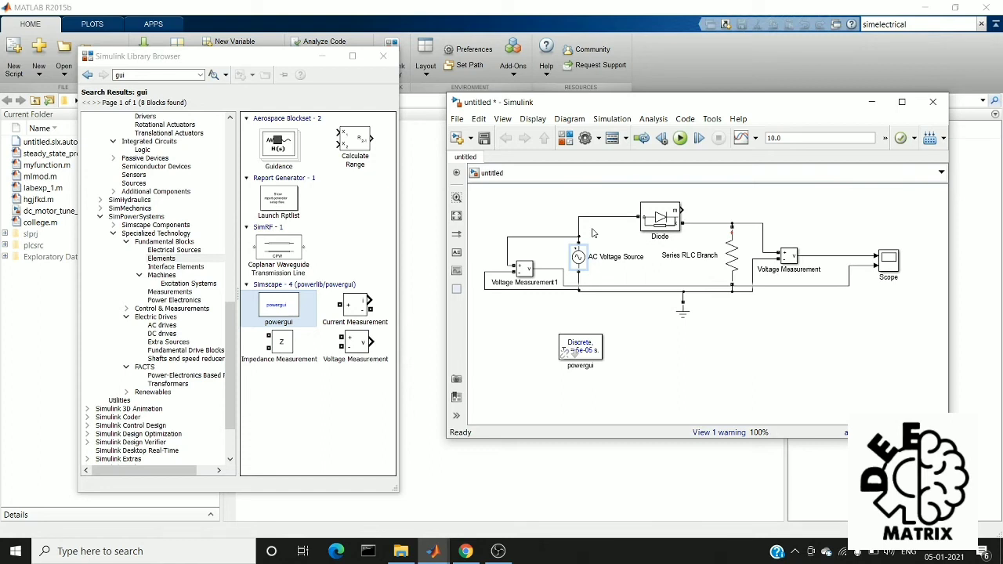
mouse_move(678, 187)
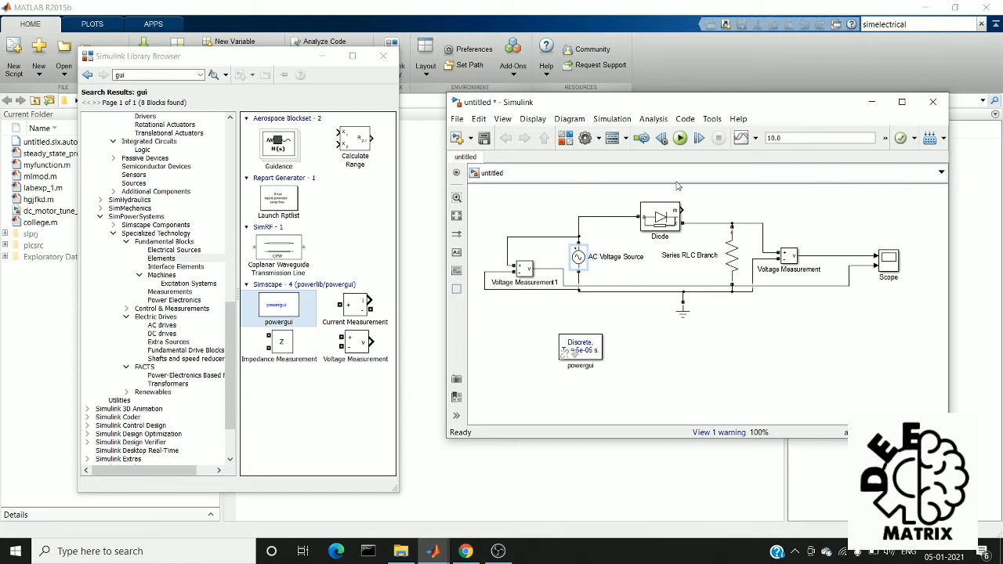
left_click(680, 138)
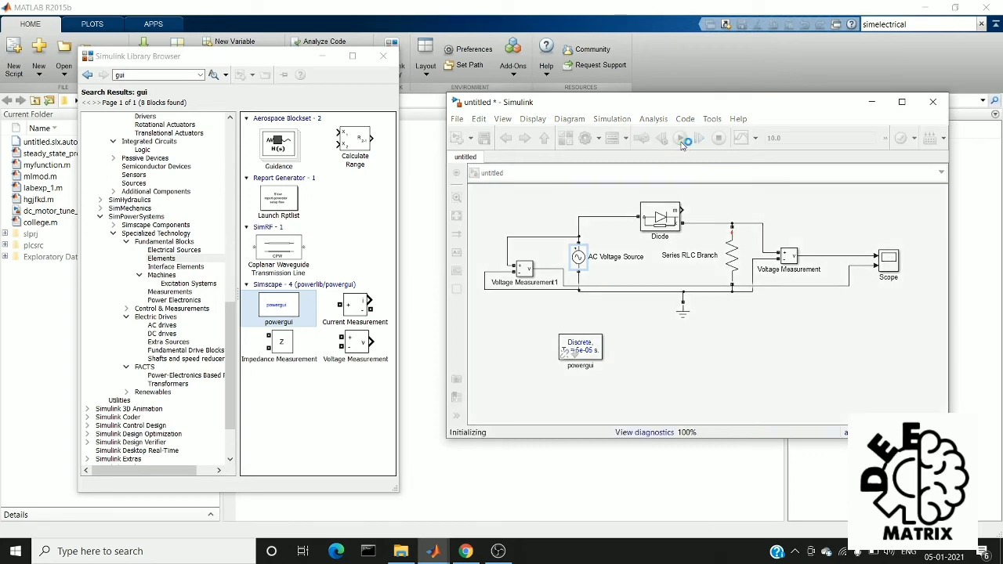
- Open the Scope to view the 10 V sine input and its half-wave clipped output
left_click(681, 137)
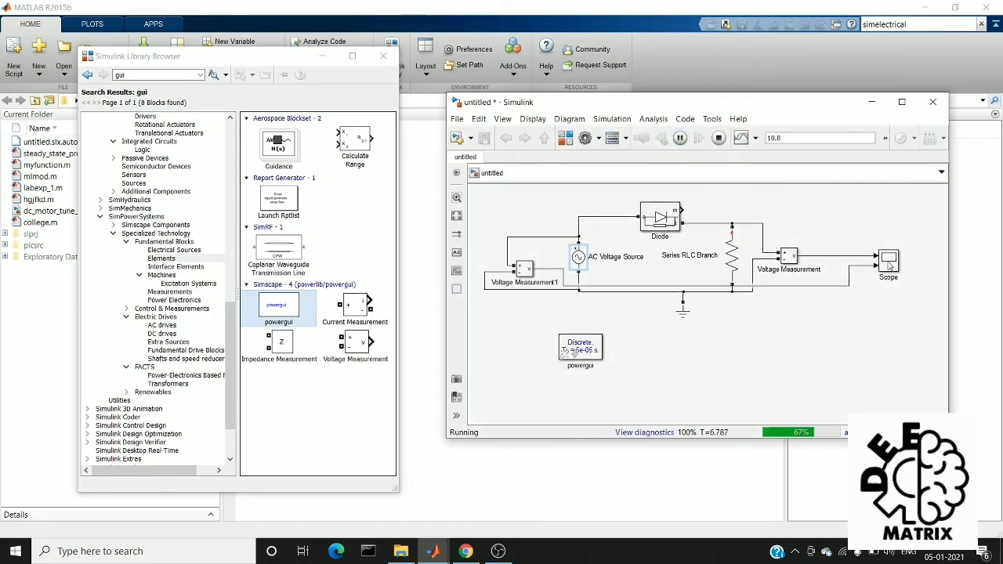
double_click(888, 262)
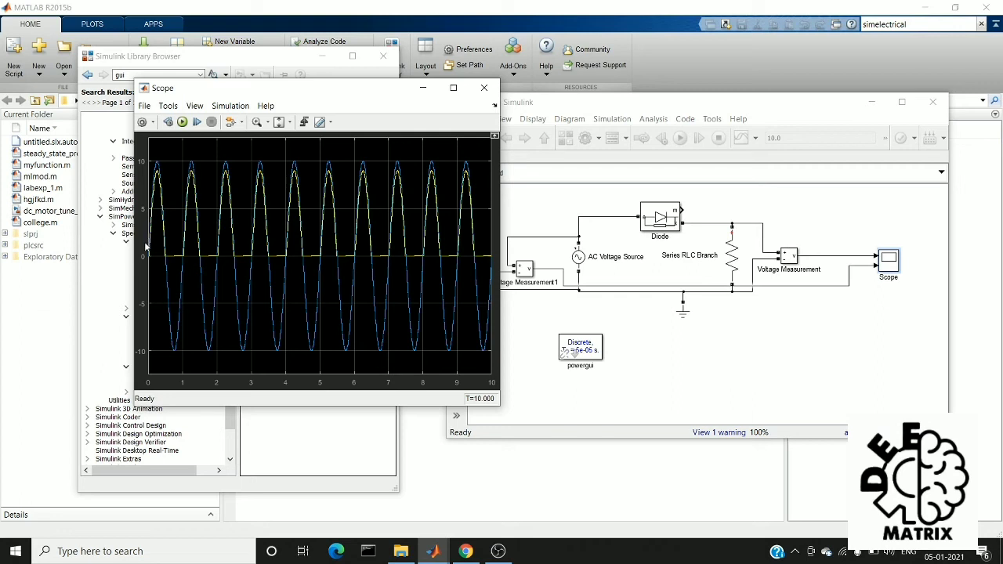
mouse_move(188, 261)
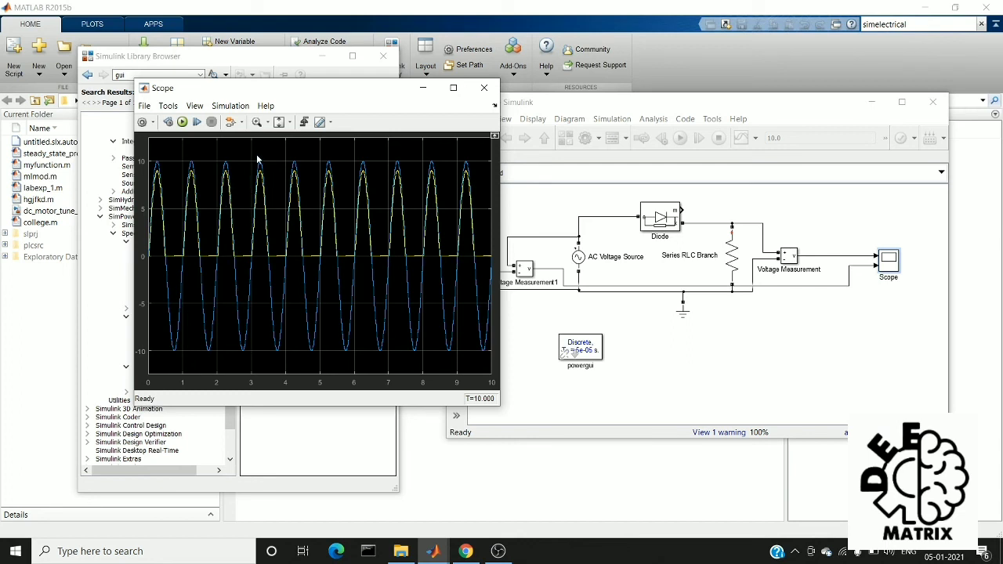
mouse_move(158, 167)
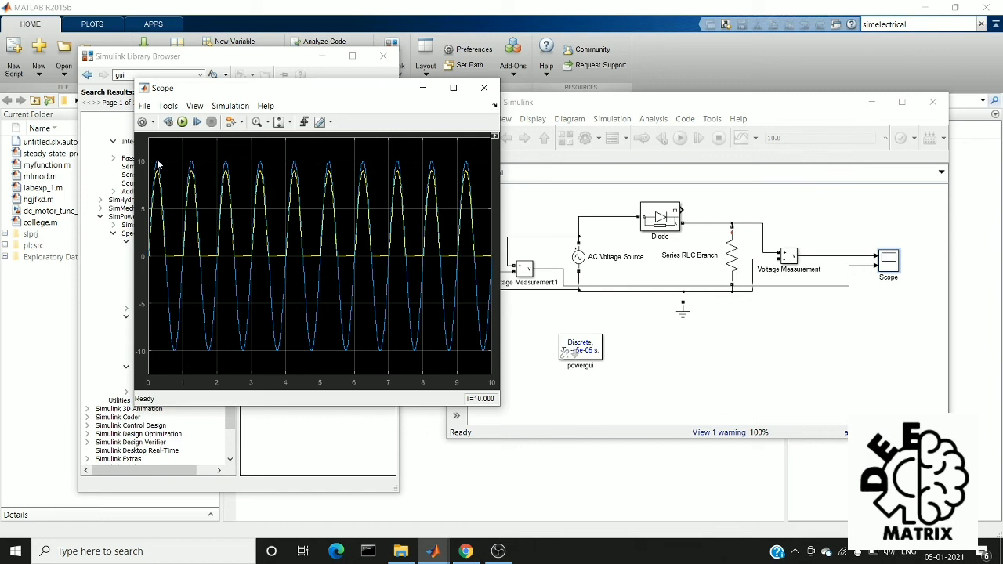
mouse_move(157, 176)
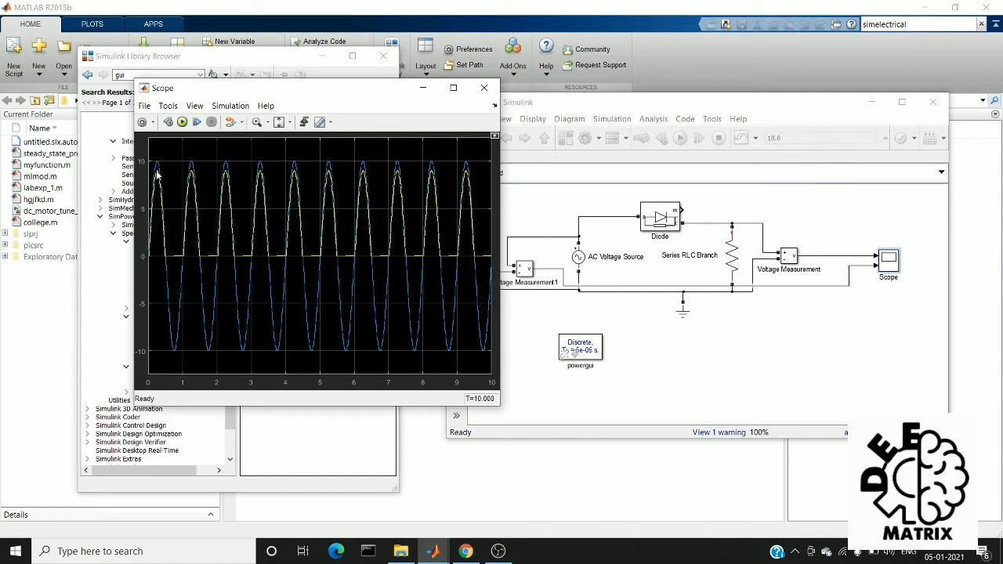
mouse_move(151, 174)
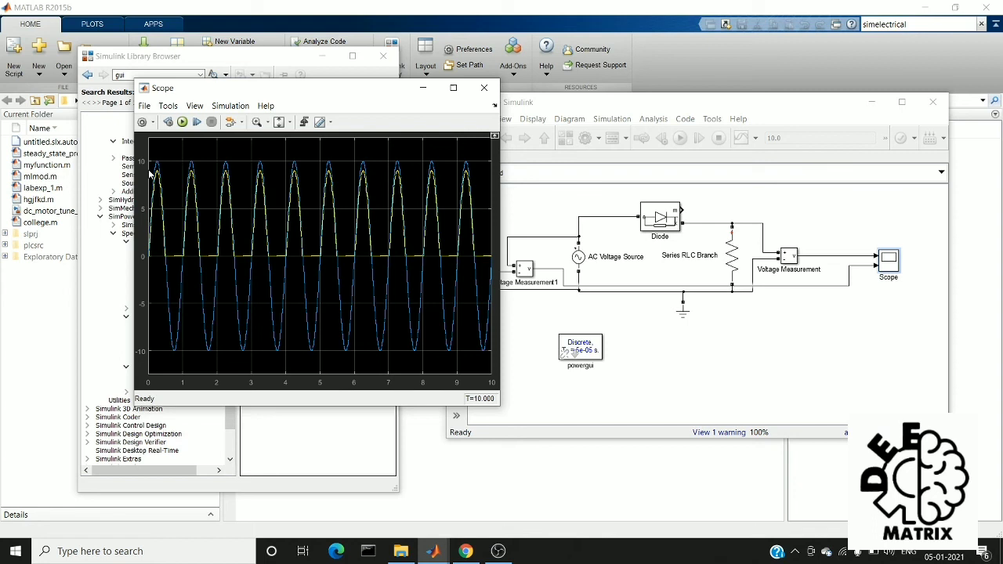
left_click(660, 217)
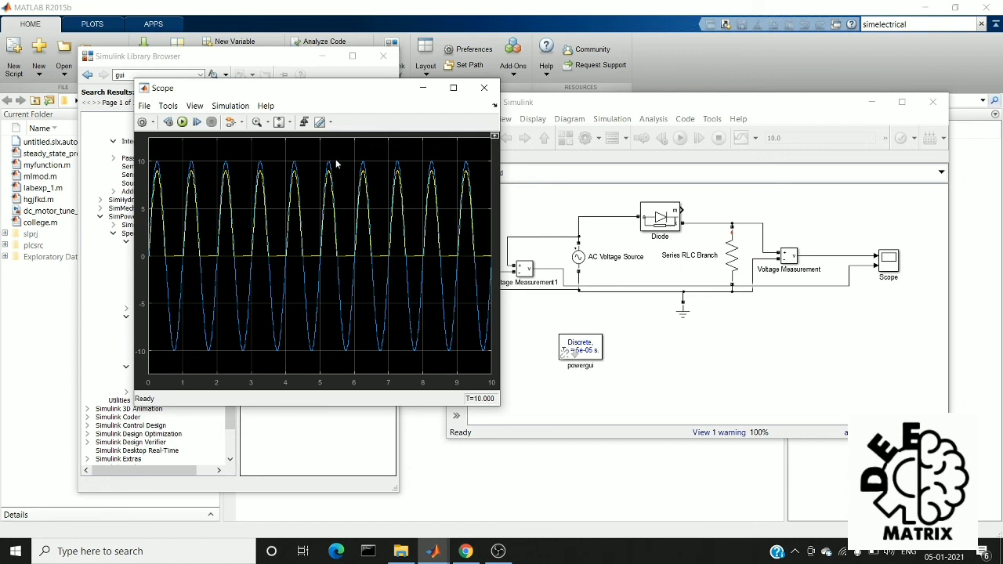
mouse_move(286, 170)
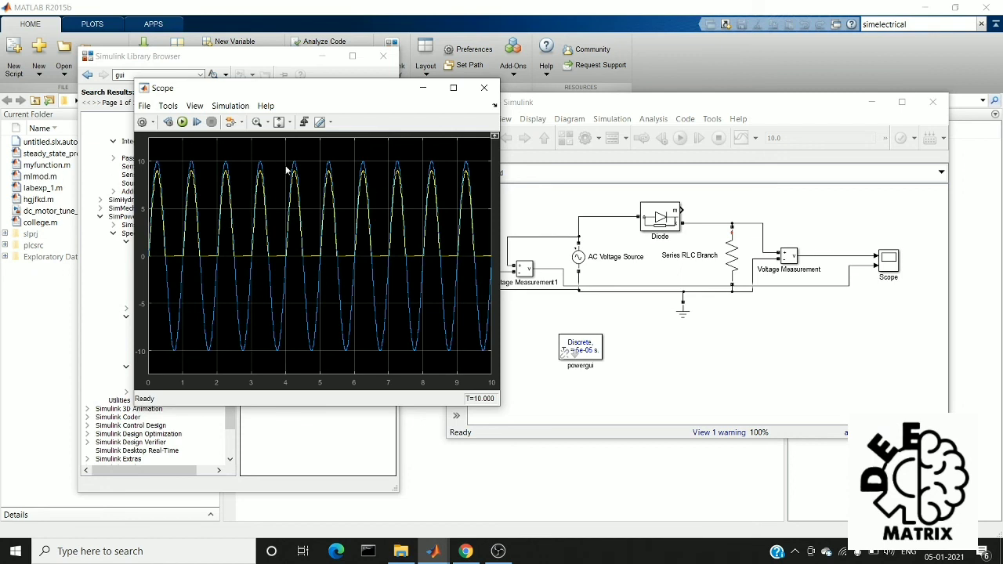